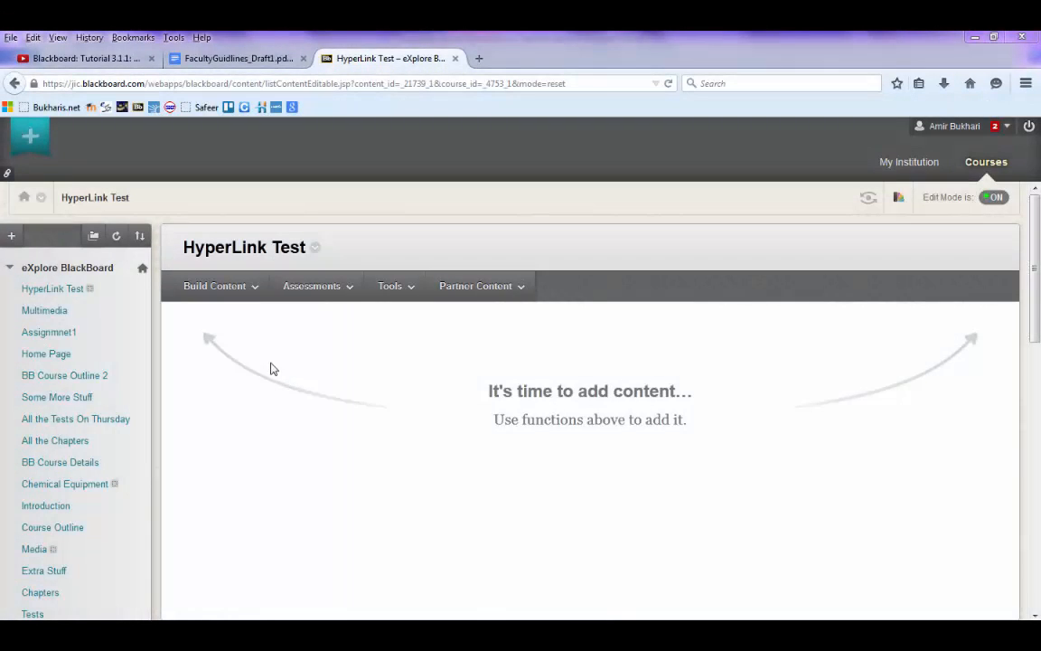
pyautogui.moveTo(250, 345)
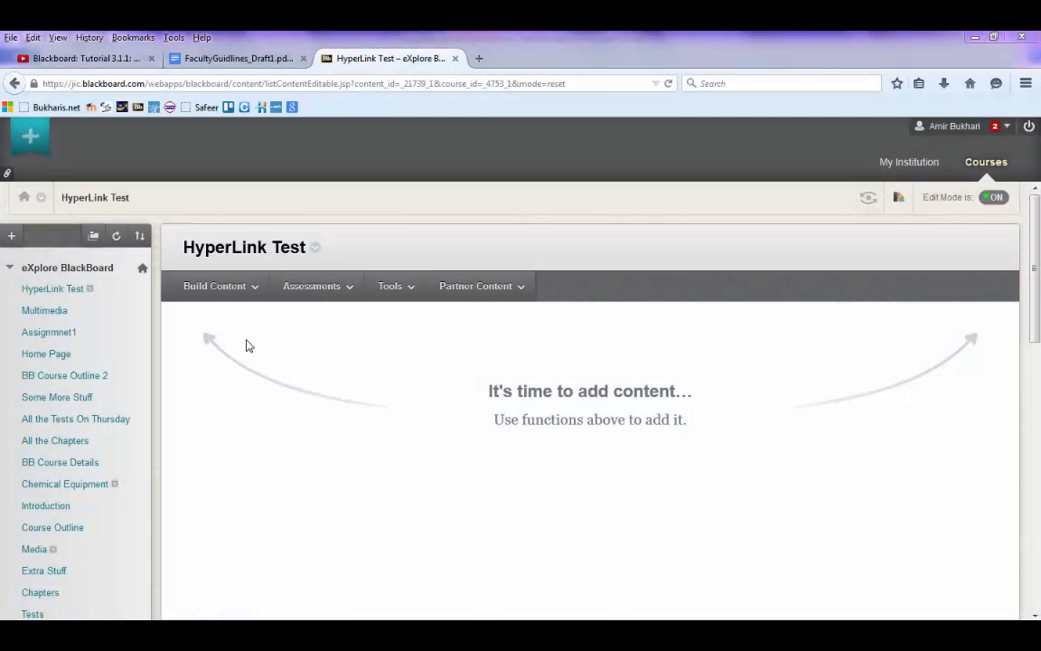
pyautogui.moveTo(430, 307)
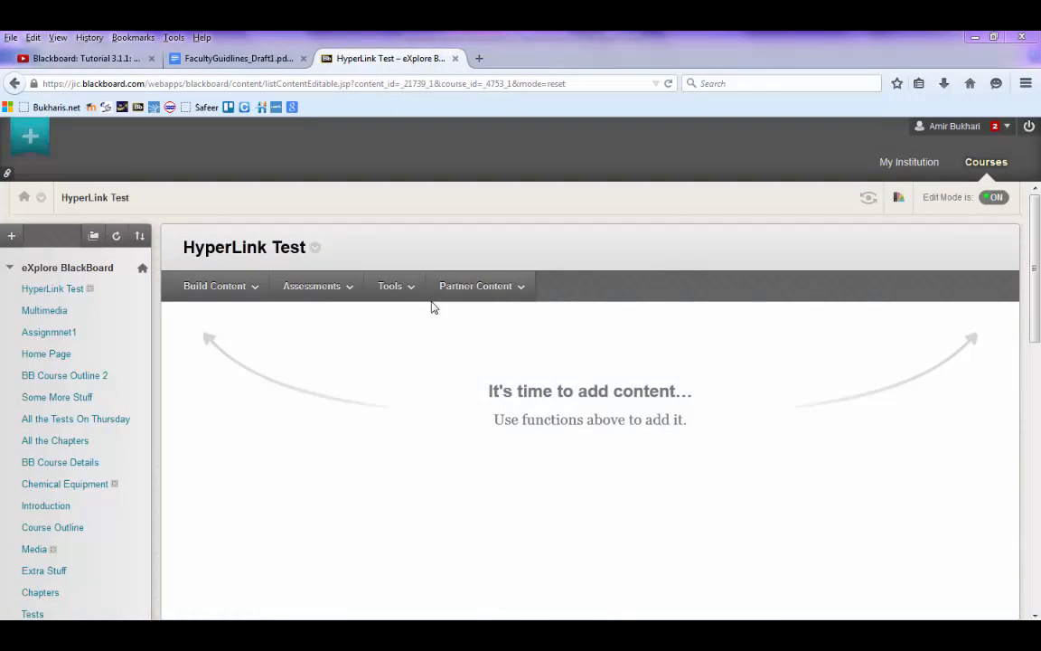
# Start a new Web Link from Build Content in the HyperLink Test area
pyautogui.click(213, 286)
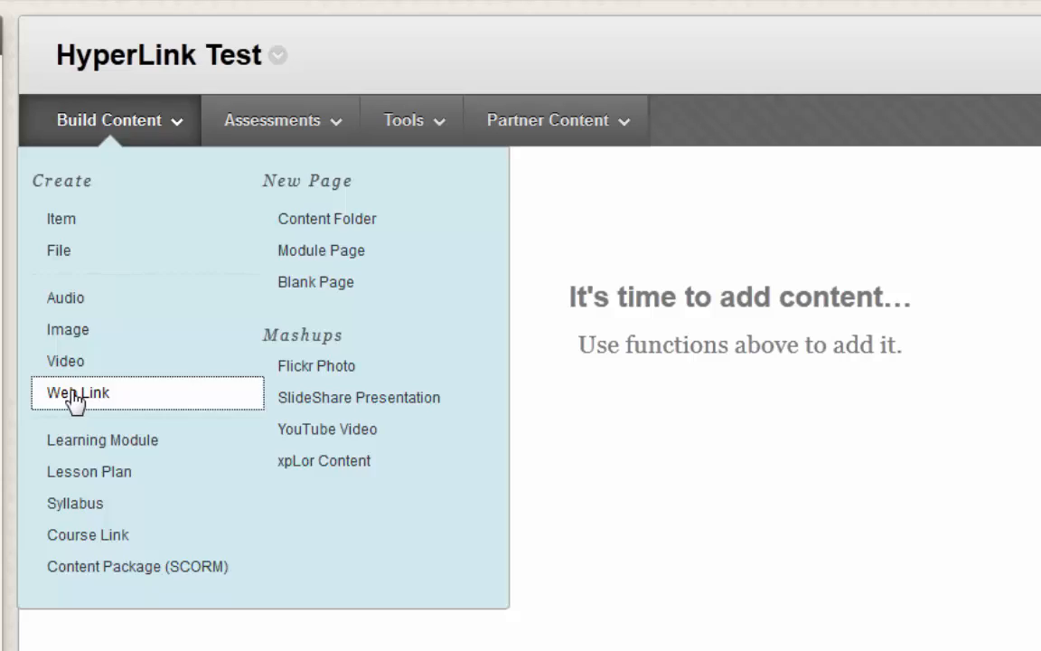
pyautogui.click(77, 393)
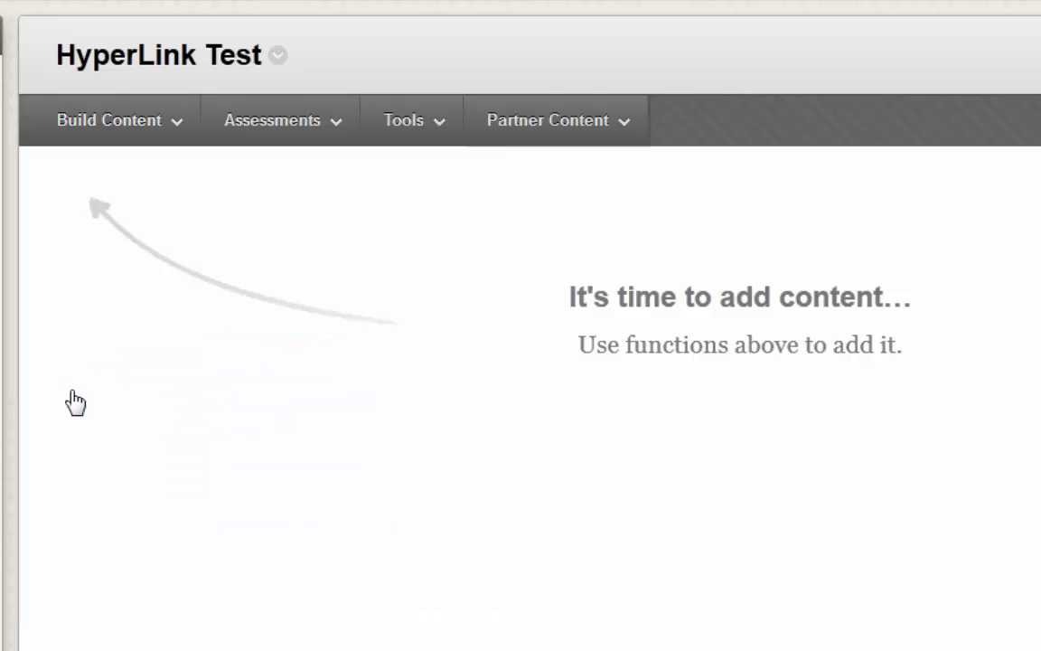
pyautogui.moveTo(224, 377)
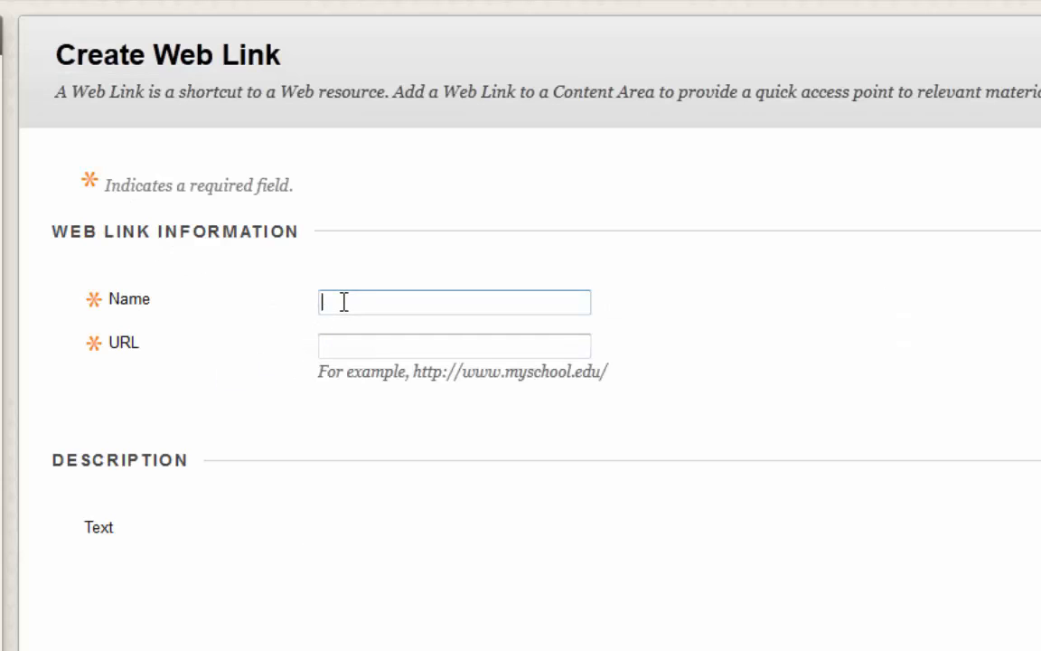
pyautogui.write('Ц')
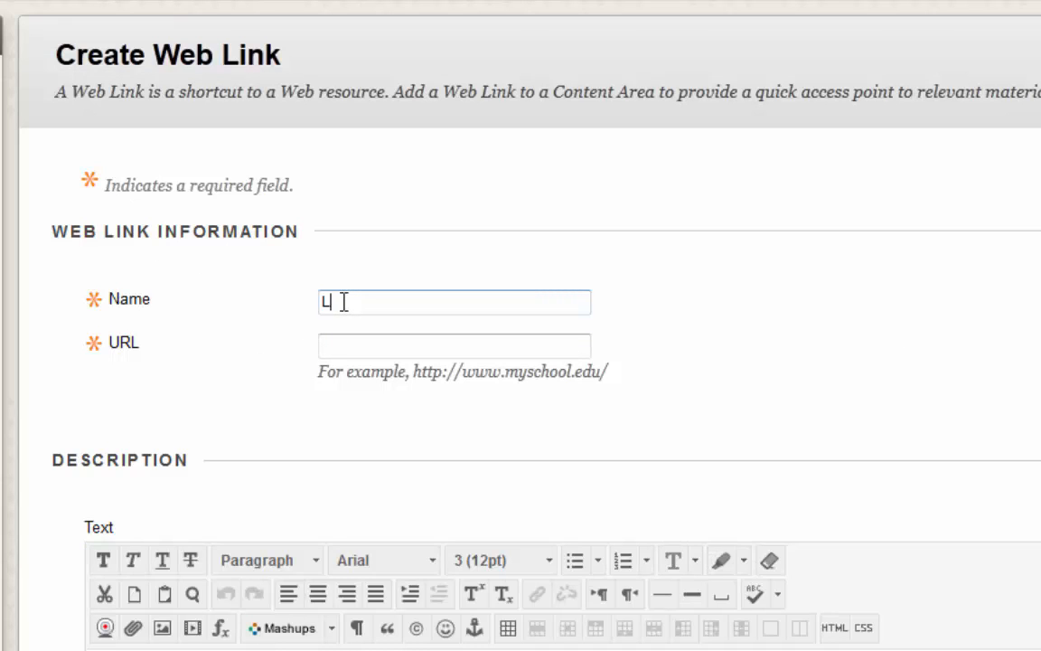
pyautogui.write('Link to Google')
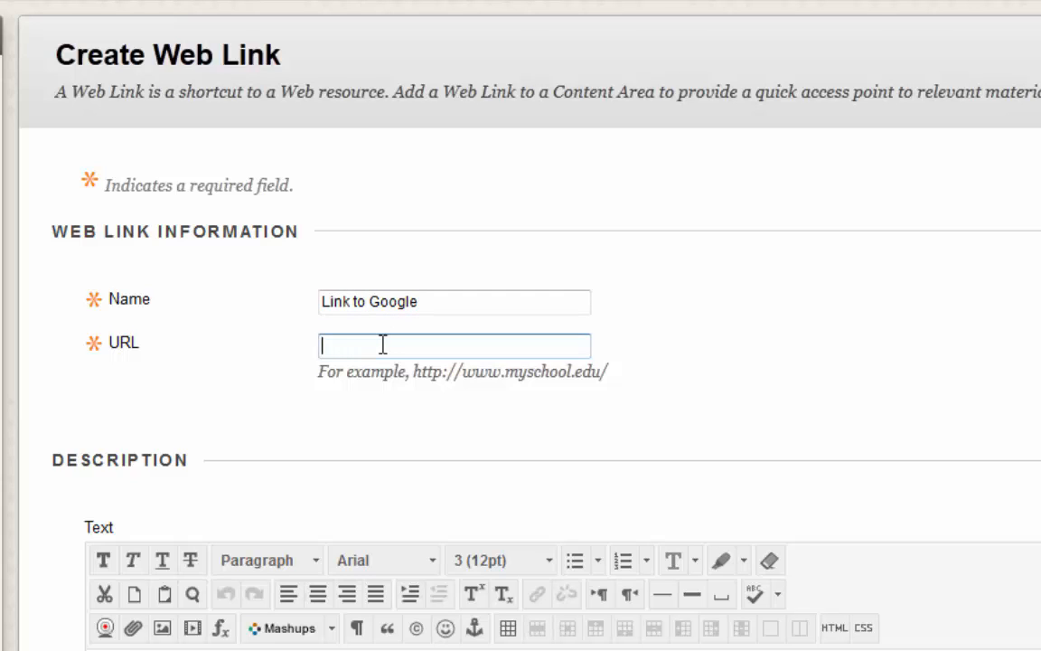
pyautogui.write('http://')
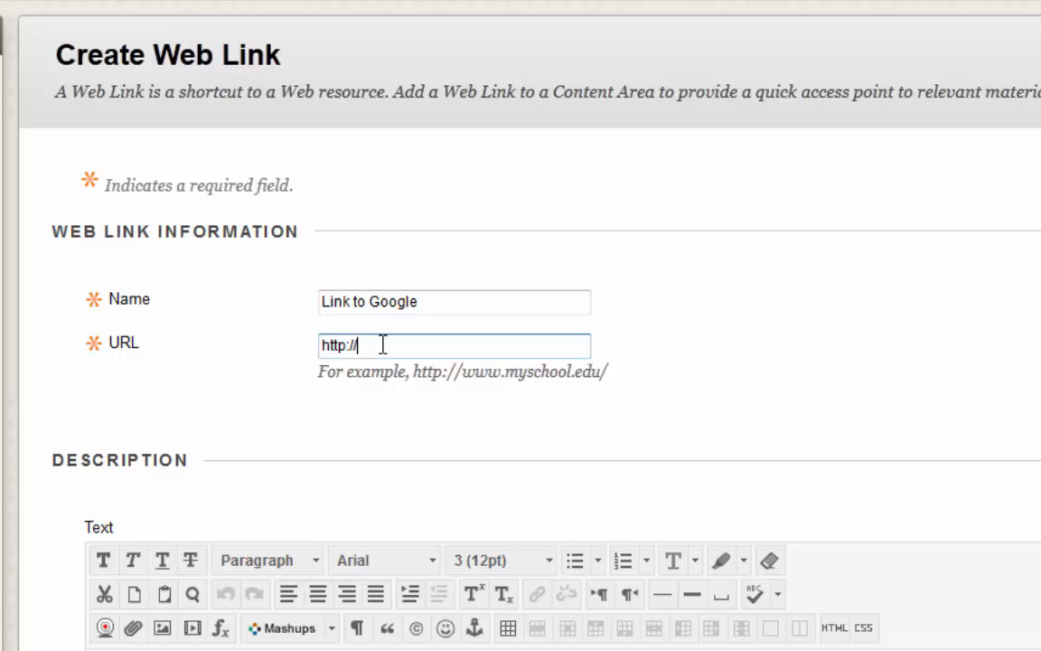
pyautogui.write('www.g')
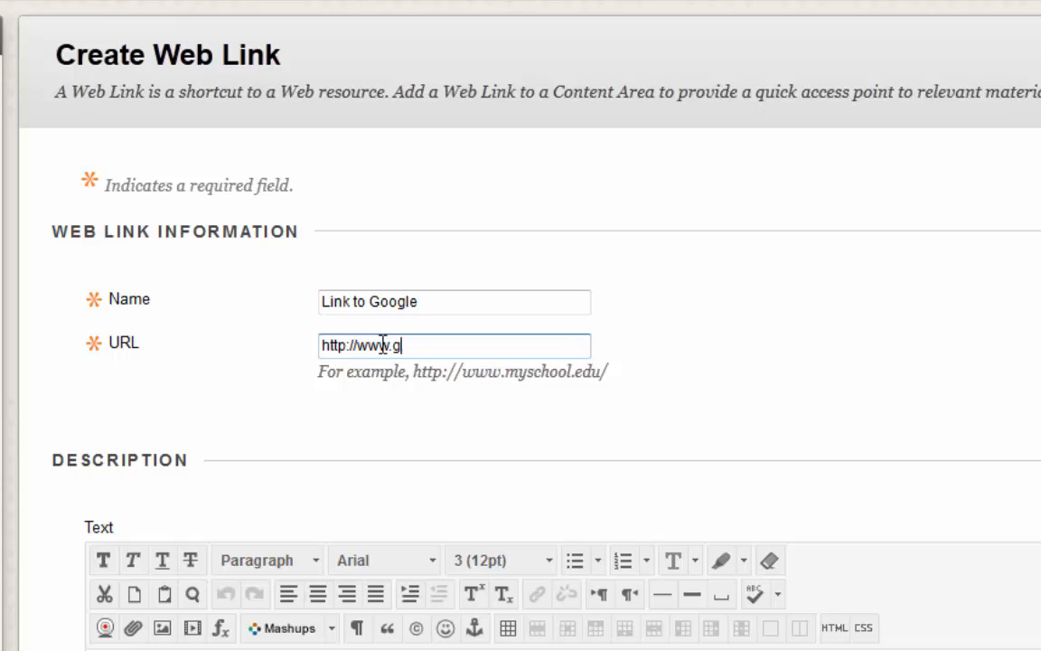
pyautogui.write('oogle.com')
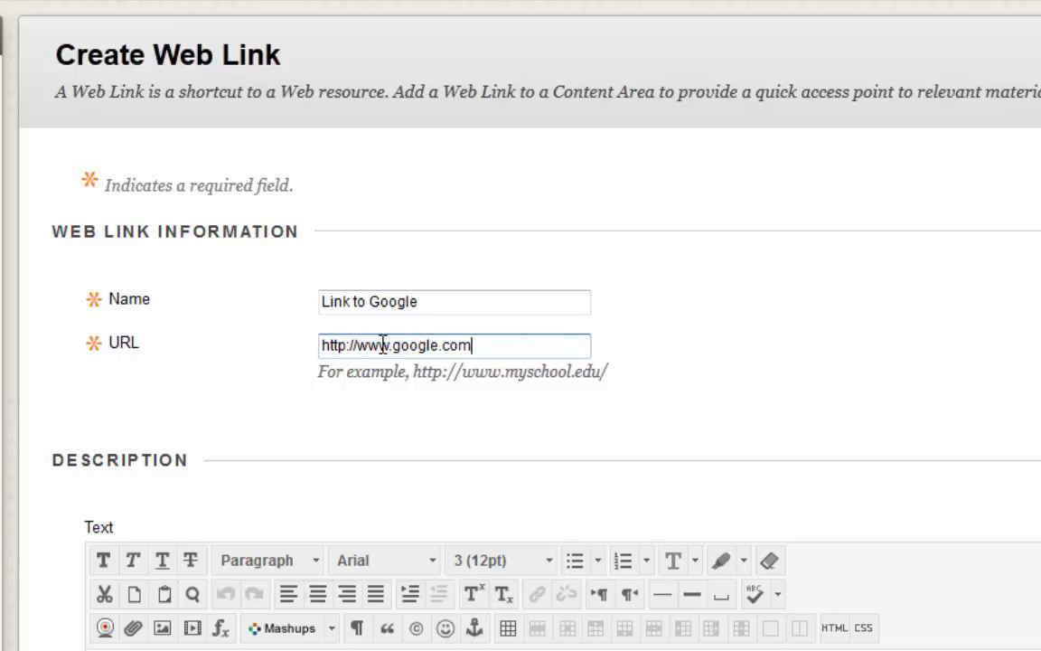
pyautogui.scroll(-3)
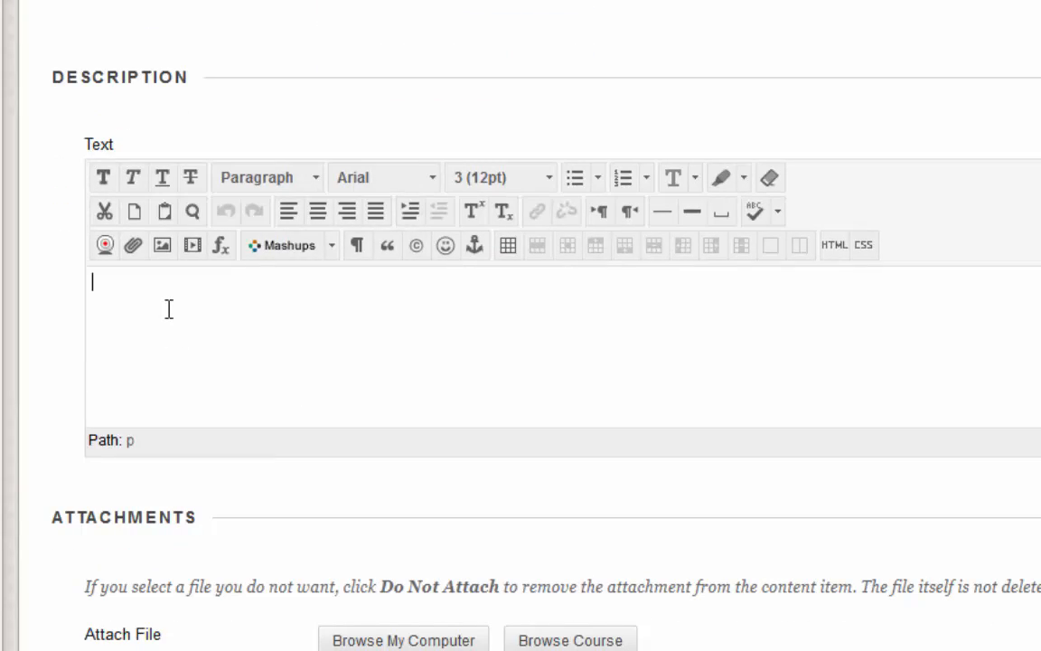
# Review the form's Options and Date Restrictions, keeping the defaults, down to Submit
pyautogui.write('Search')
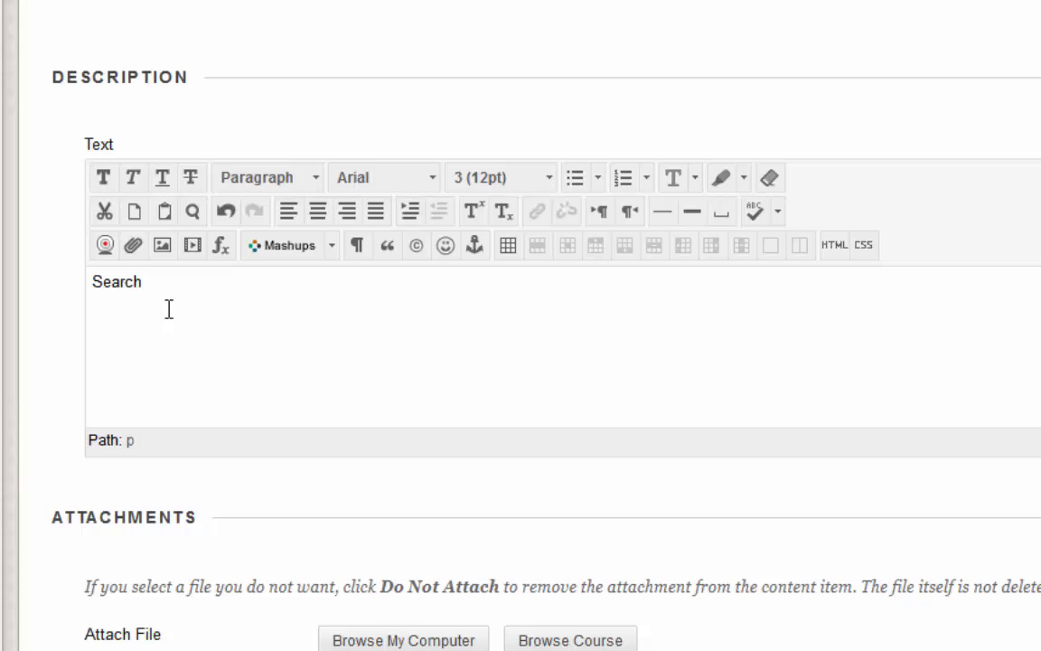
pyautogui.scroll(3)
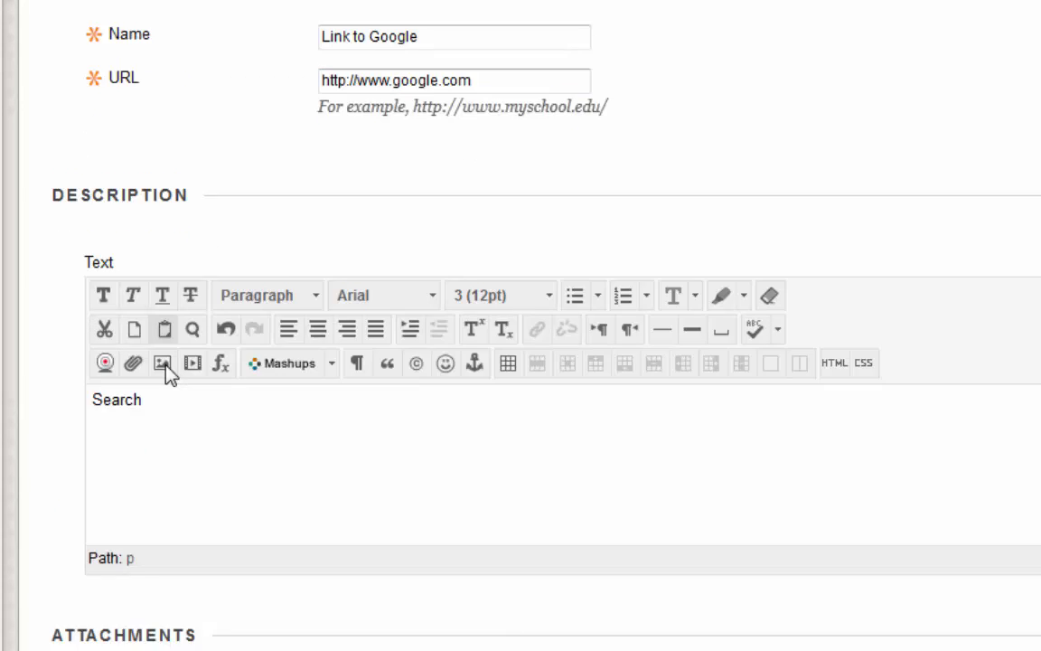
pyautogui.scroll(-3)
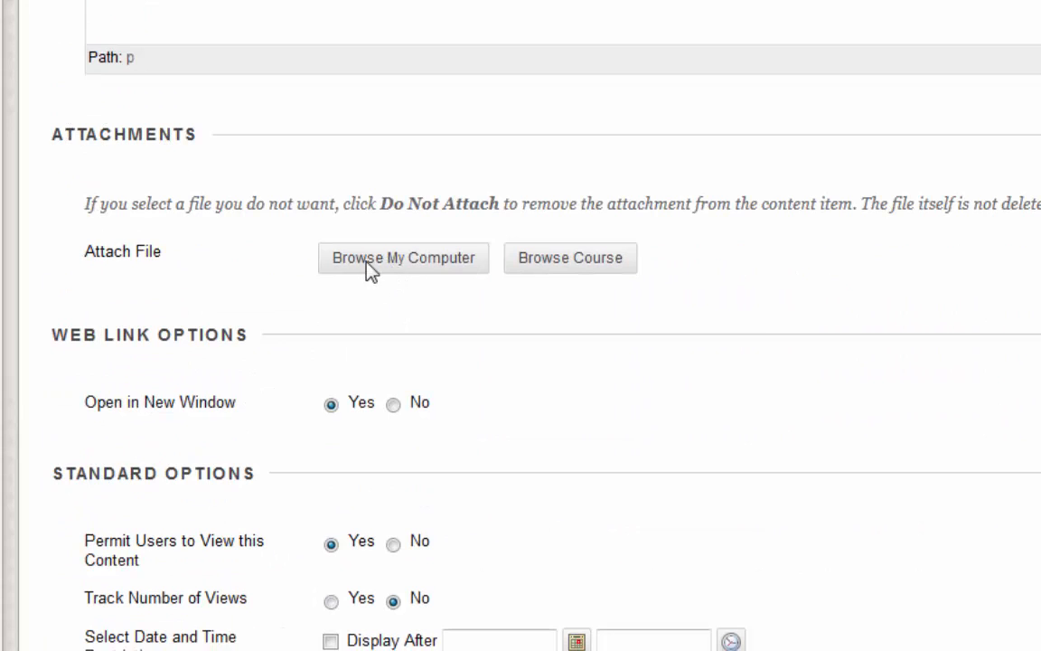
pyautogui.moveTo(412, 251)
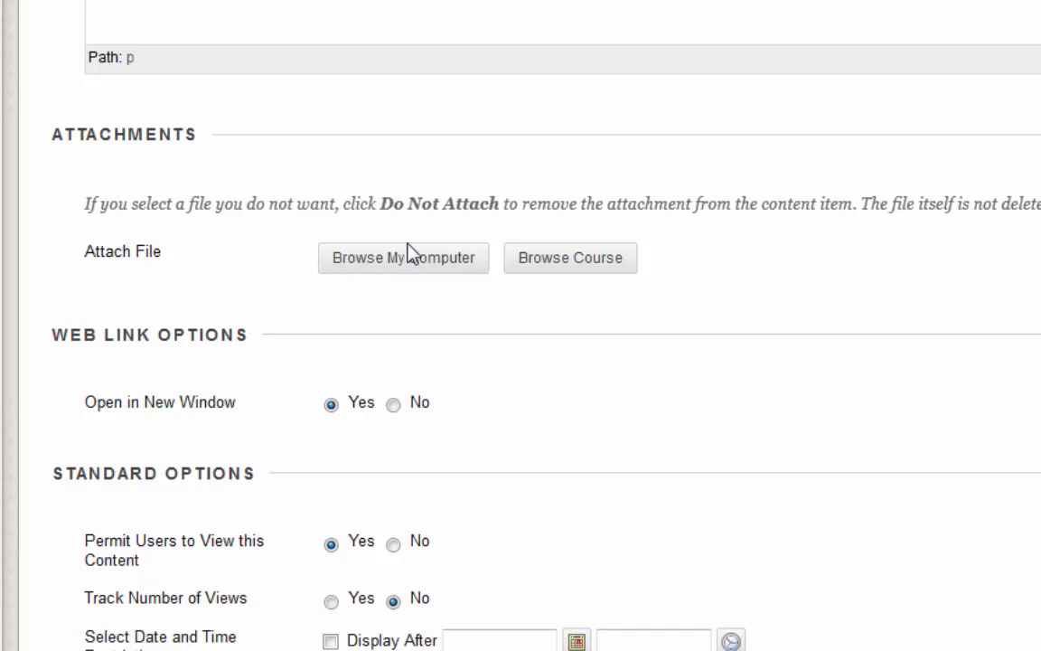
pyautogui.moveTo(188, 447)
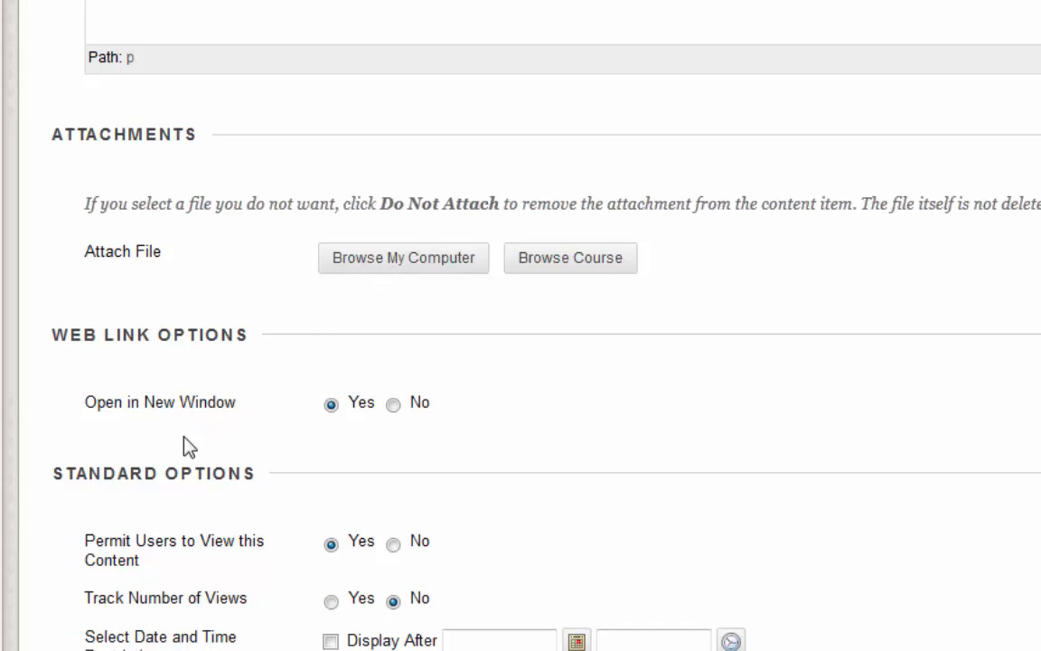
pyautogui.scroll(-3)
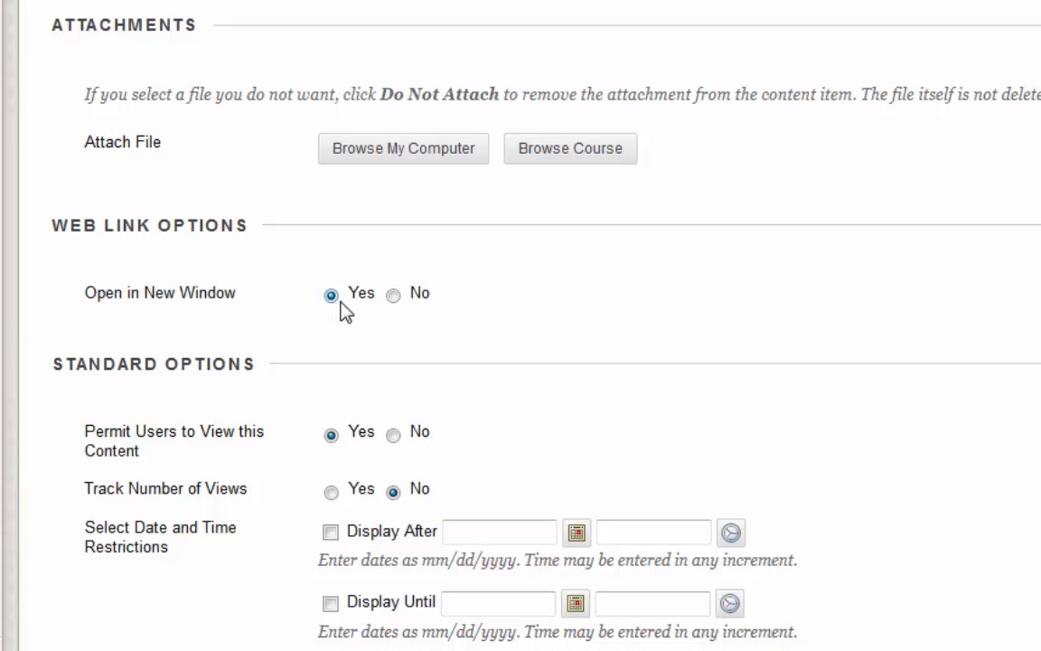
pyautogui.scroll(-3)
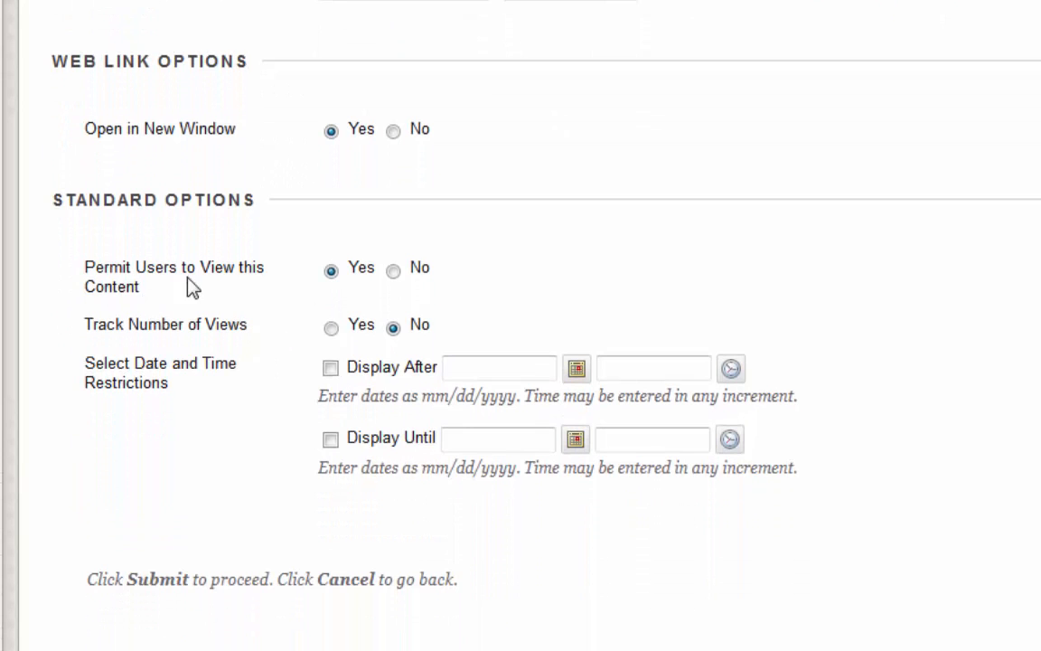
pyautogui.moveTo(136, 370)
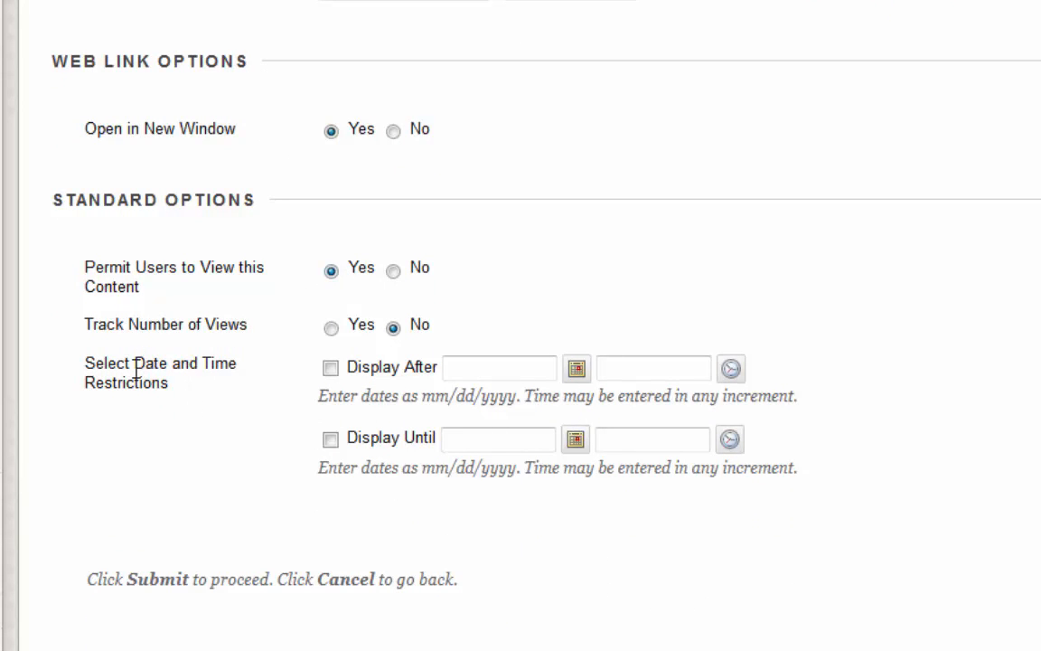
pyautogui.scroll(-3)
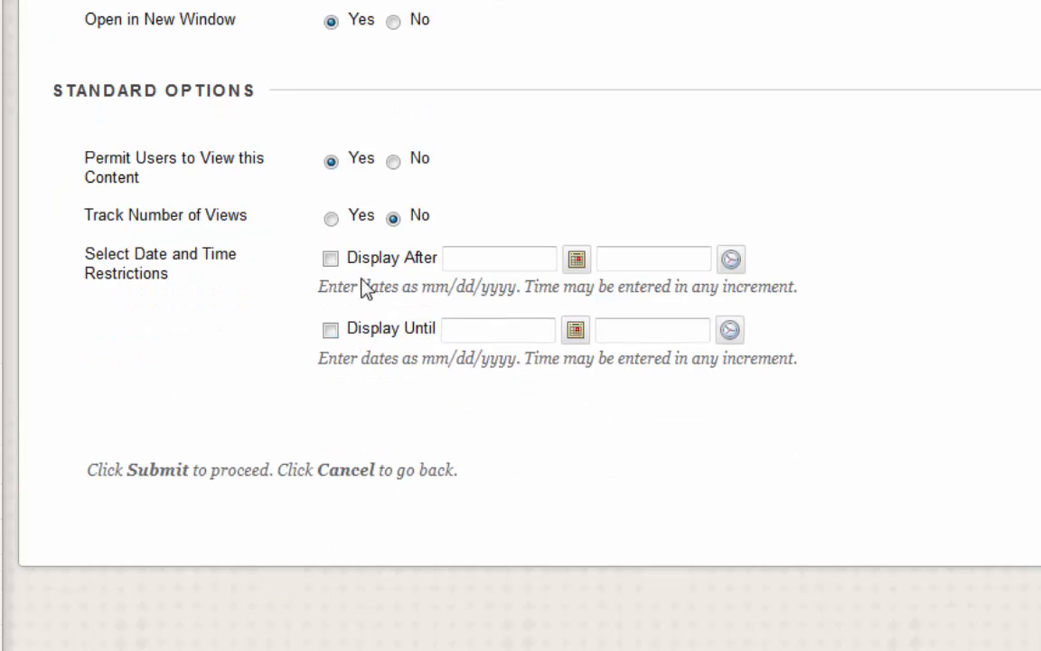
pyautogui.scroll(-3)
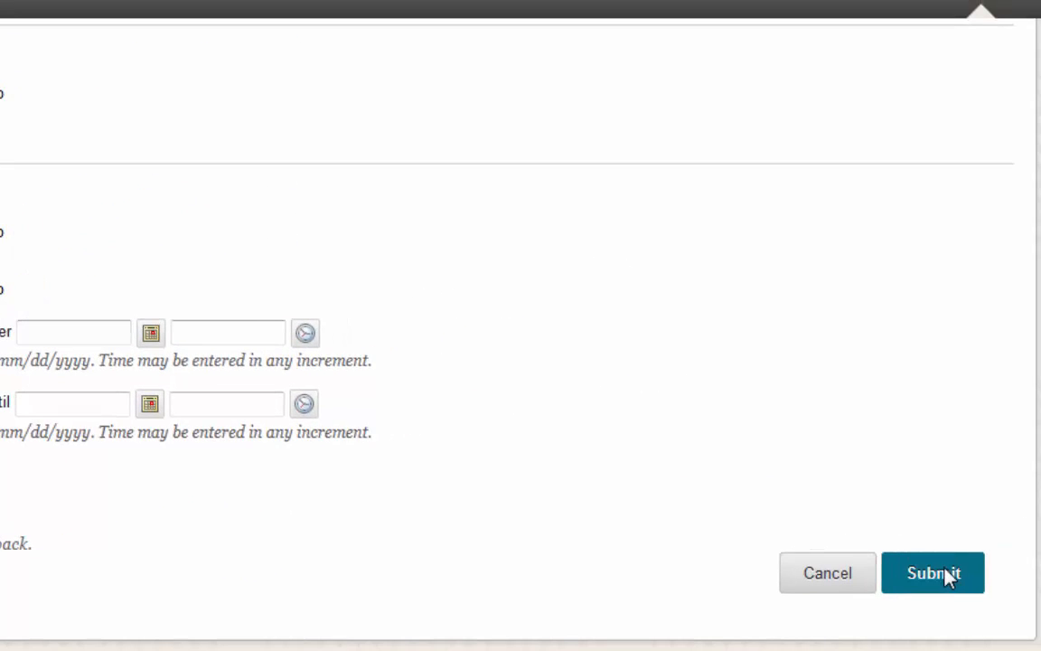
# Submit Link to Google, verify it opens Google in a new tab, and return to the course
pyautogui.click(933, 571)
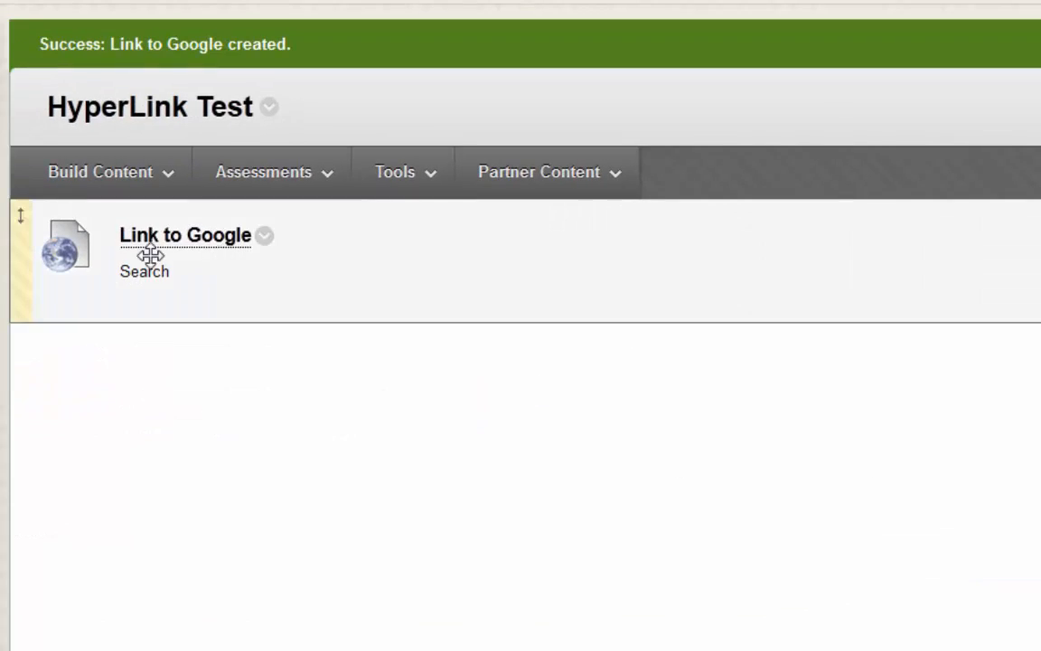
pyautogui.moveTo(181, 239)
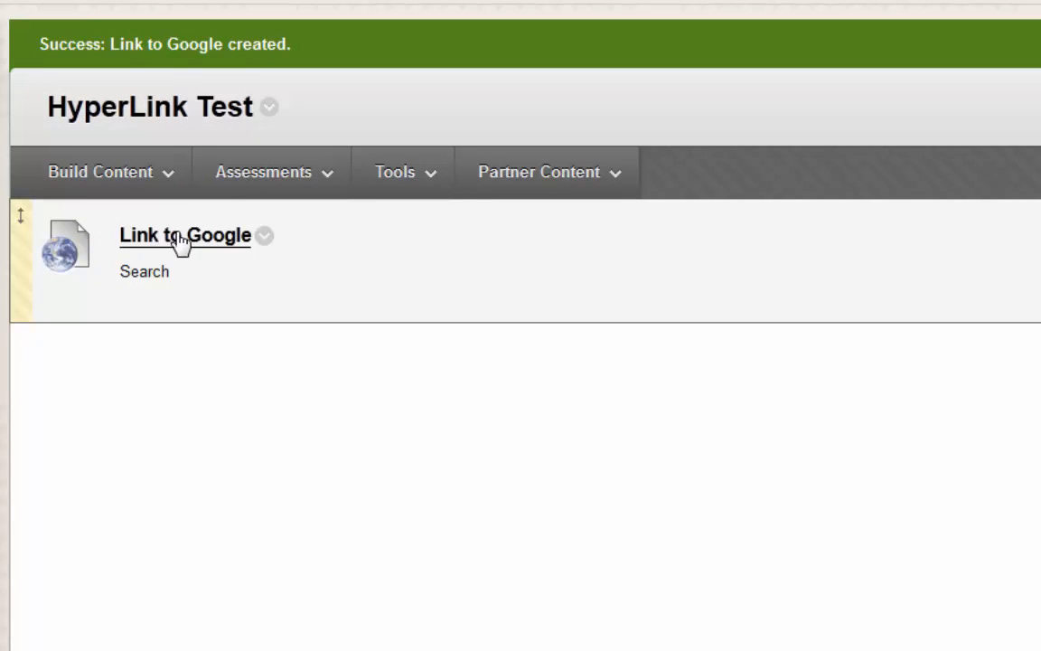
pyautogui.click(185, 235)
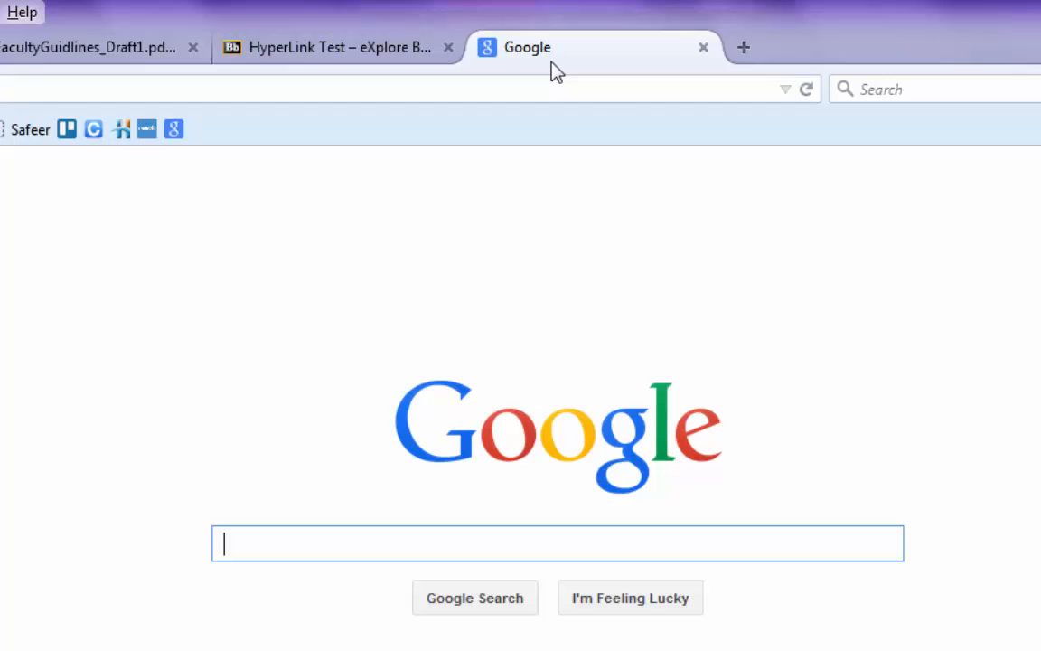
pyautogui.click(335, 47)
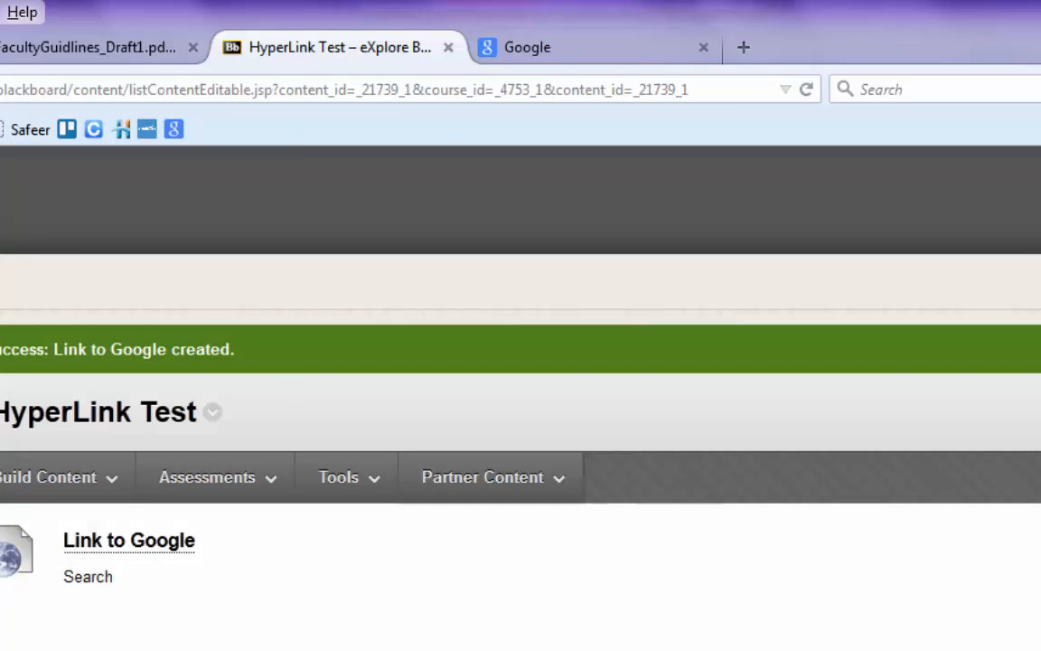
pyautogui.click(51, 477)
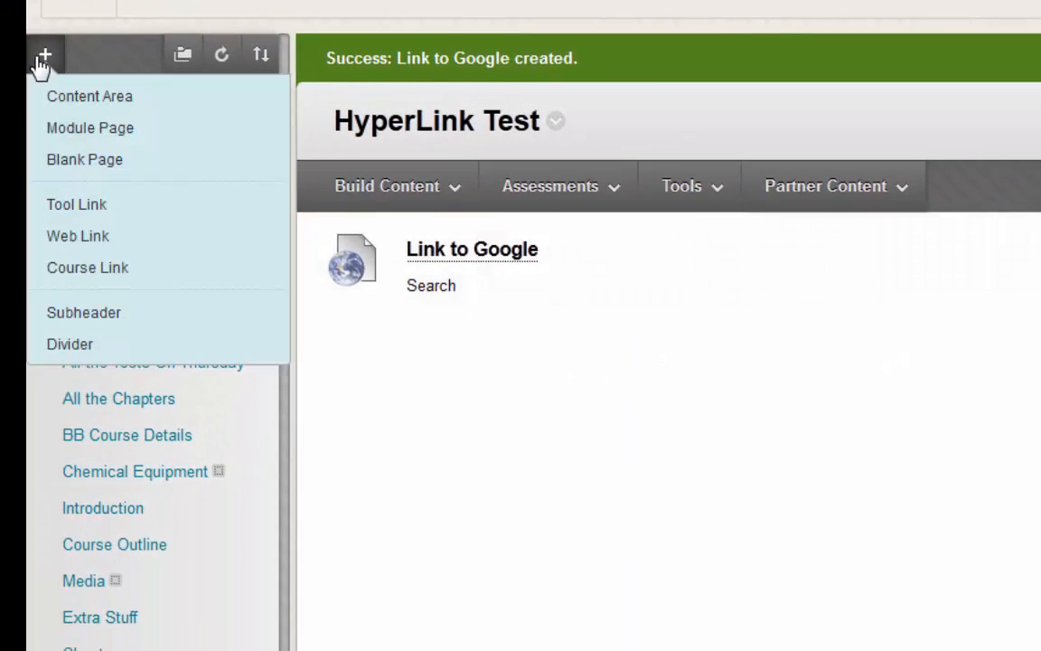
pyautogui.moveTo(43, 54)
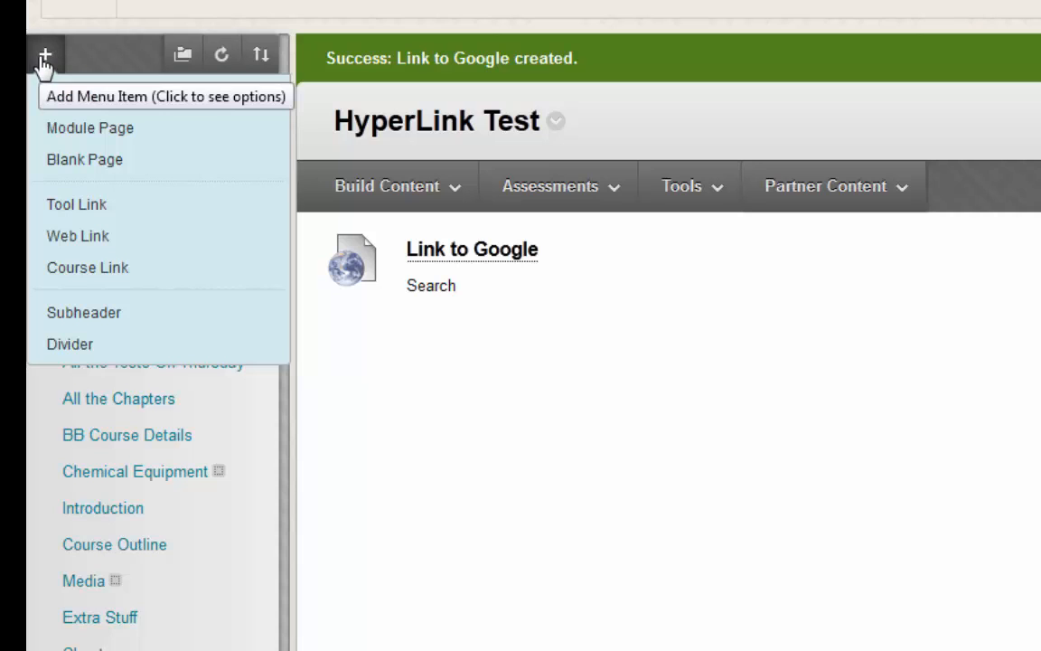
pyautogui.moveTo(78, 235)
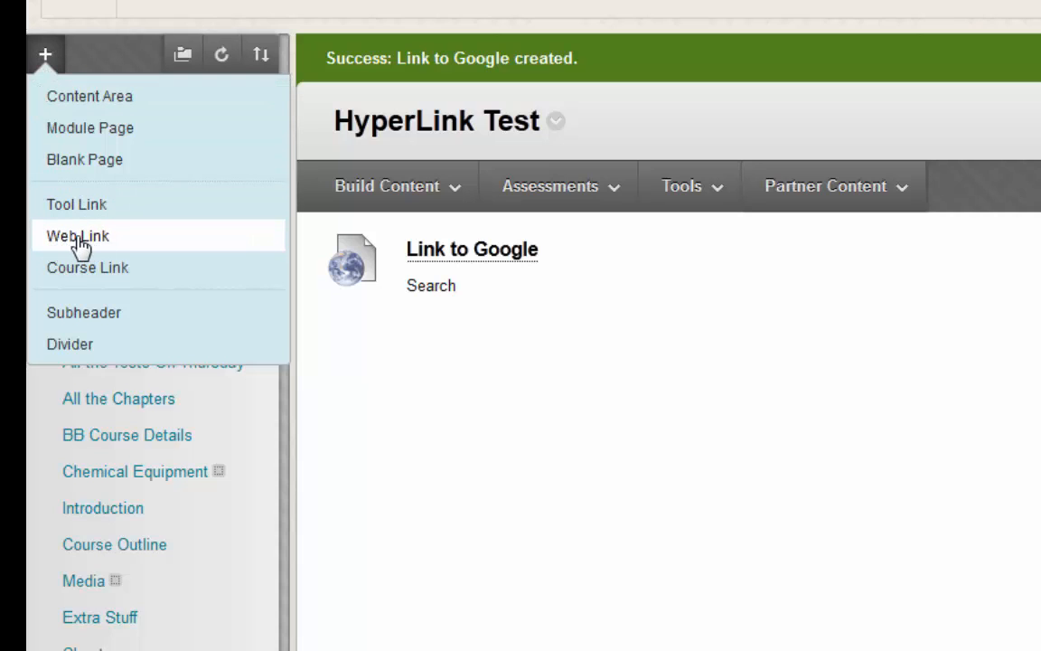
# Start adding a Web Link item to the course menu
pyautogui.click(76, 235)
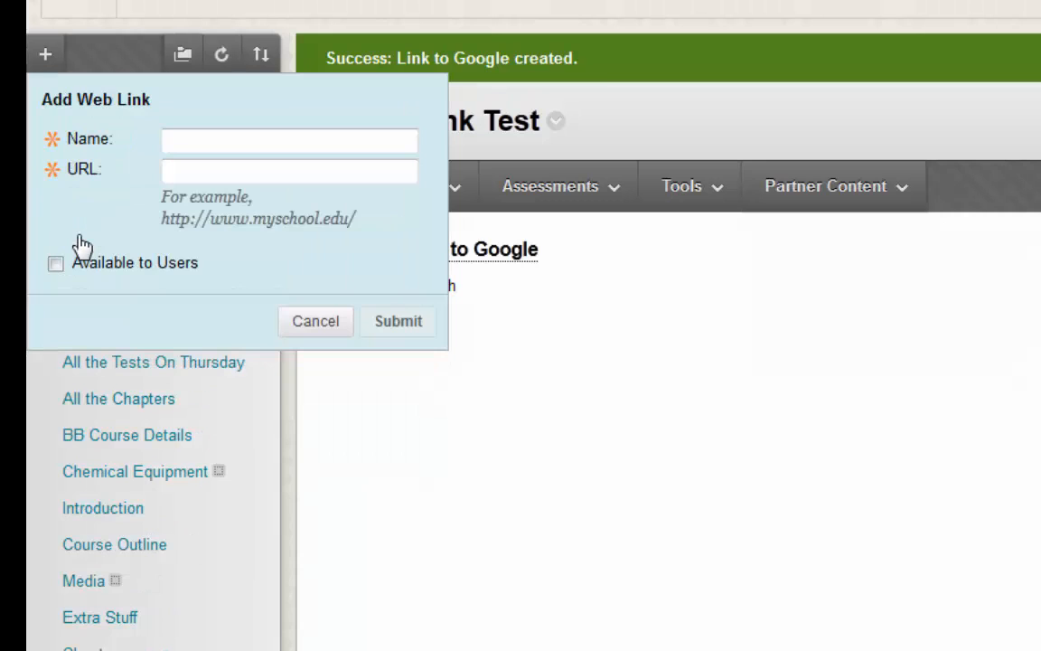
# Name the course menu link 'Link to ArabNews'
pyautogui.click(289, 141)
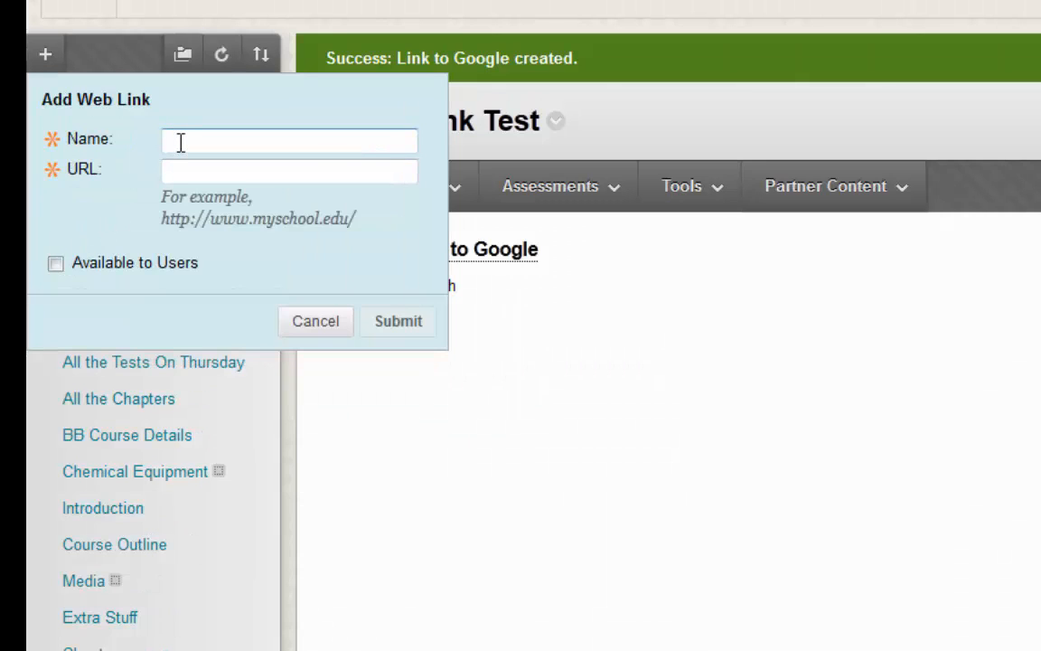
pyautogui.write('Link to')
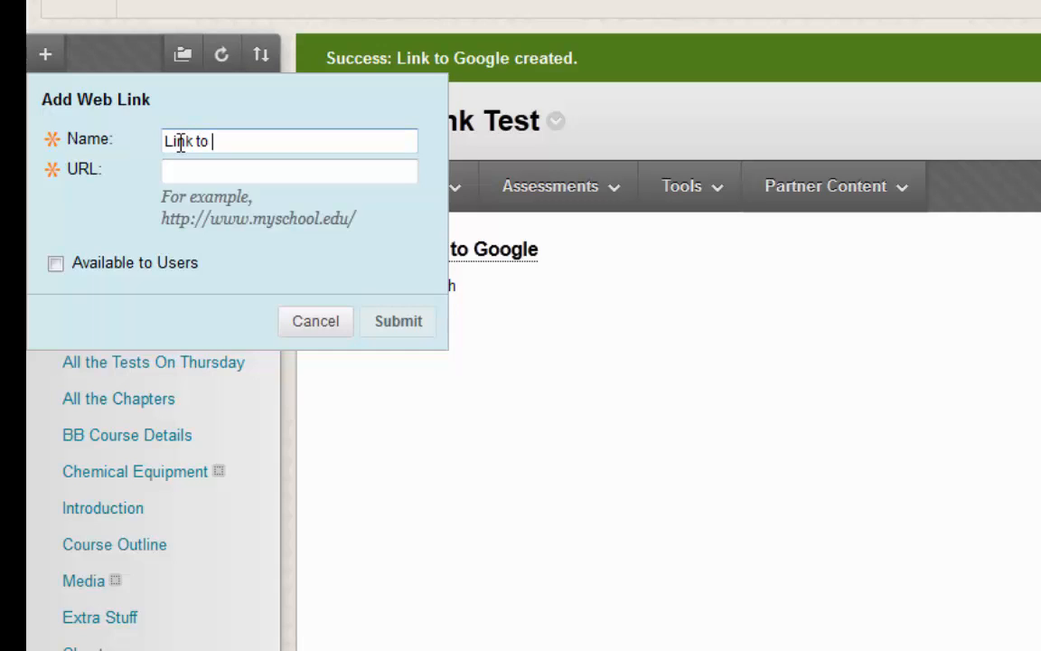
pyautogui.write('Arab')
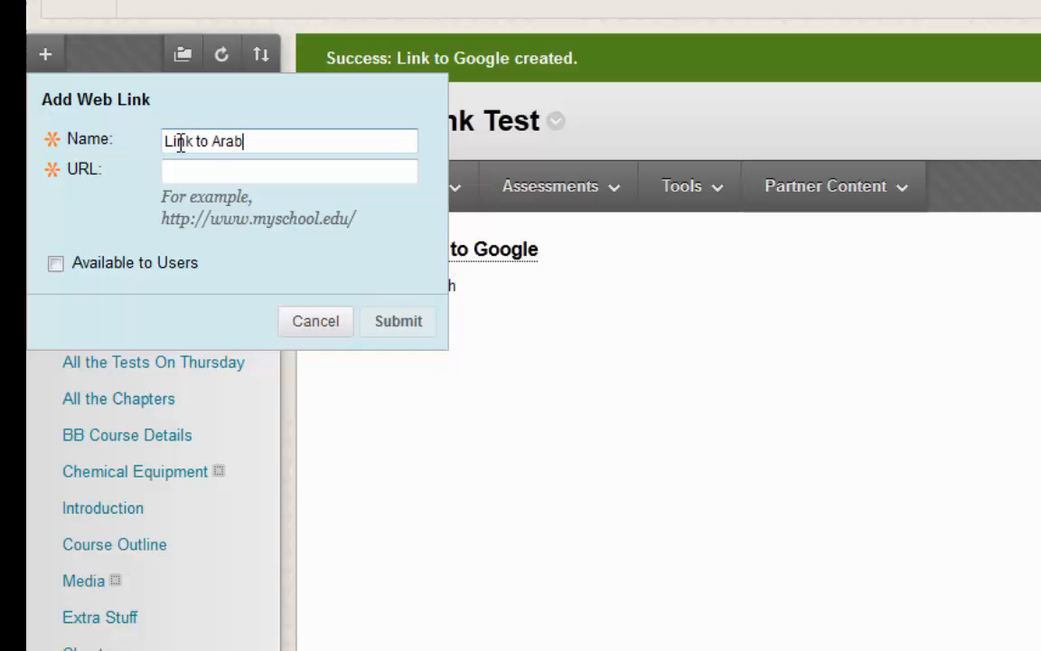
pyautogui.write('News')
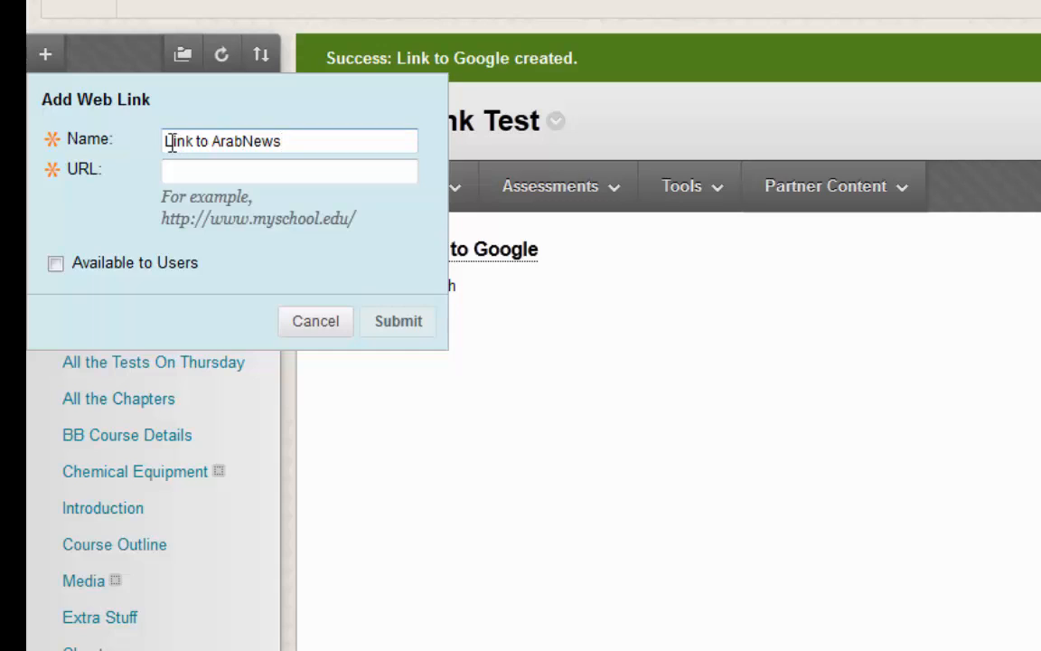
pyautogui.click(289, 170)
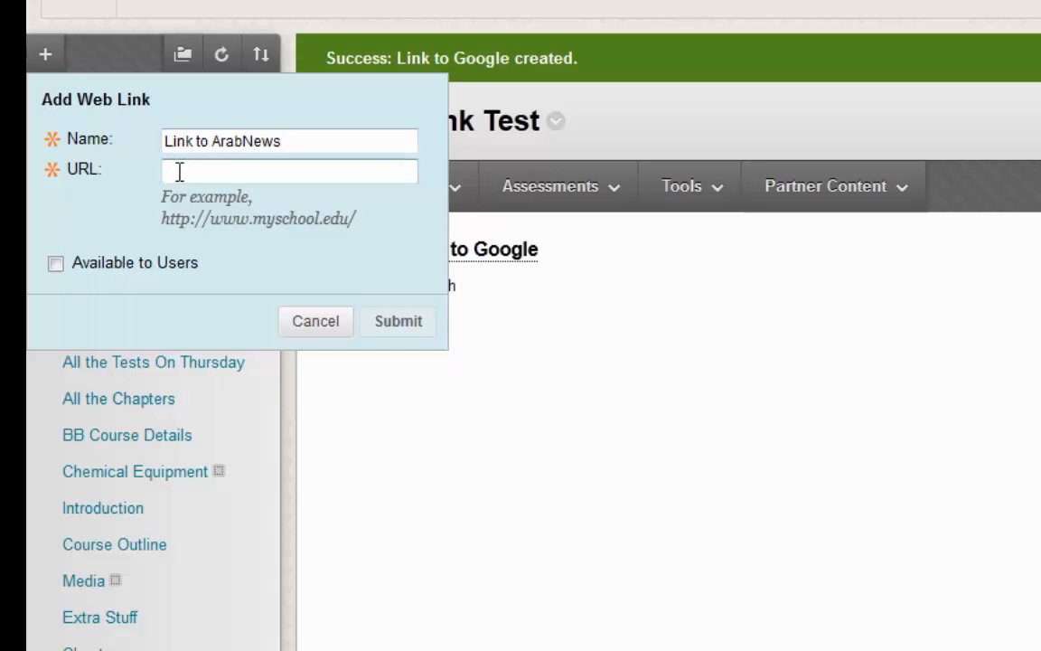
pyautogui.write('http')
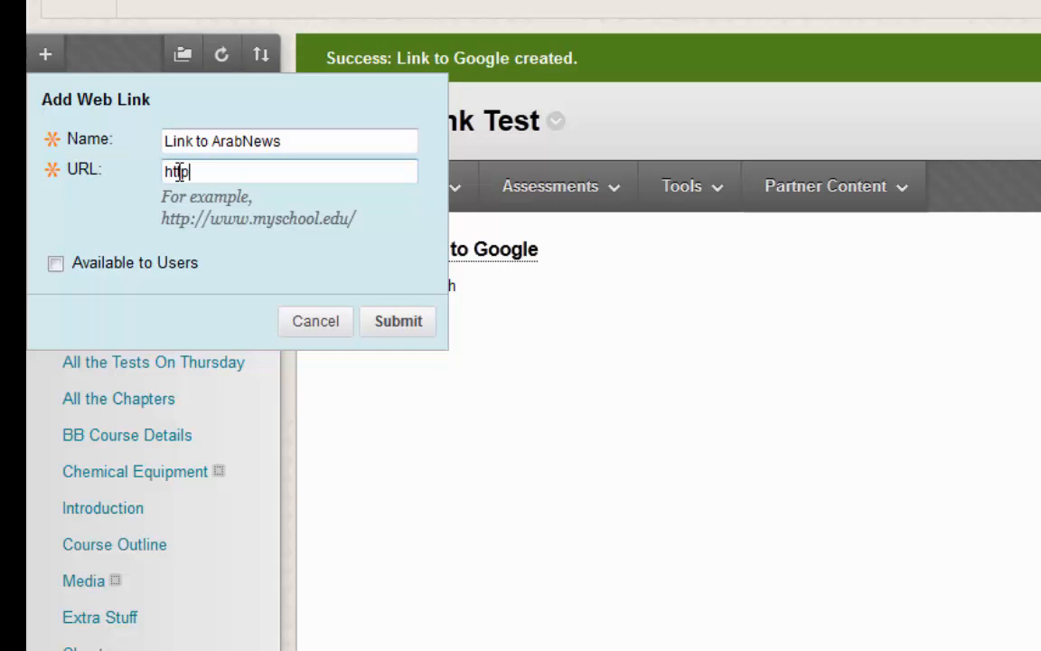
pyautogui.write('://www')
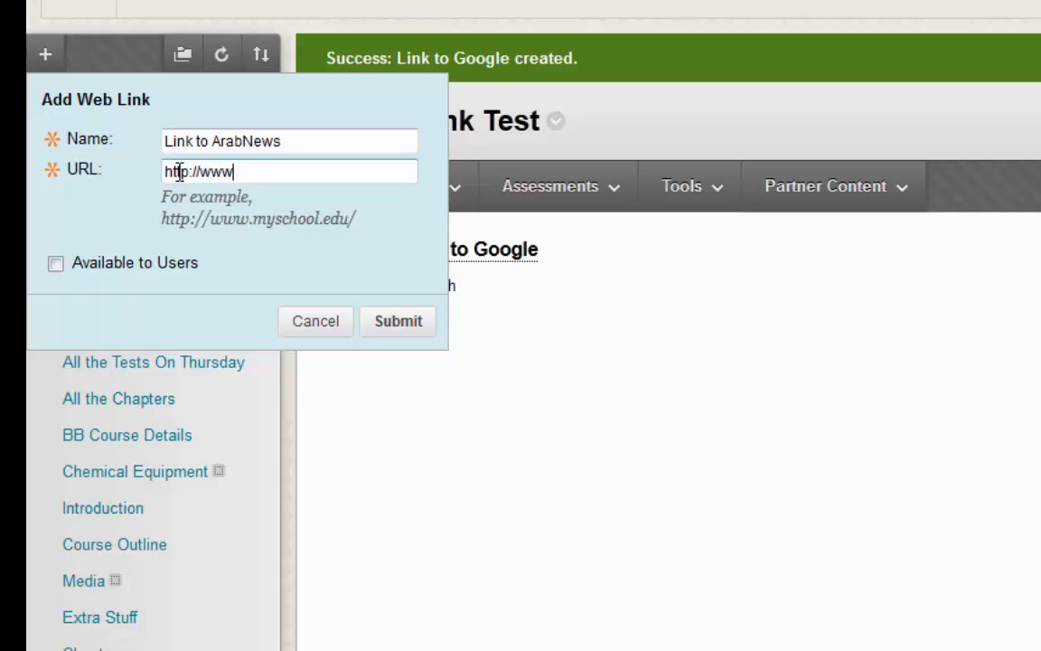
pyautogui.write('.aranb')
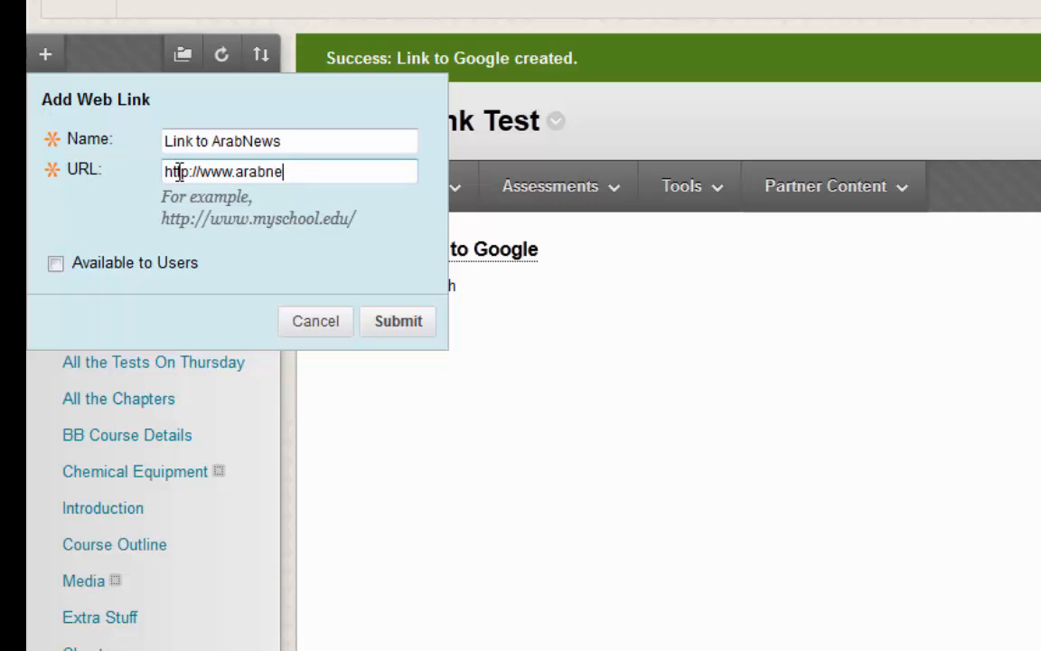
pyautogui.write('ws.com')
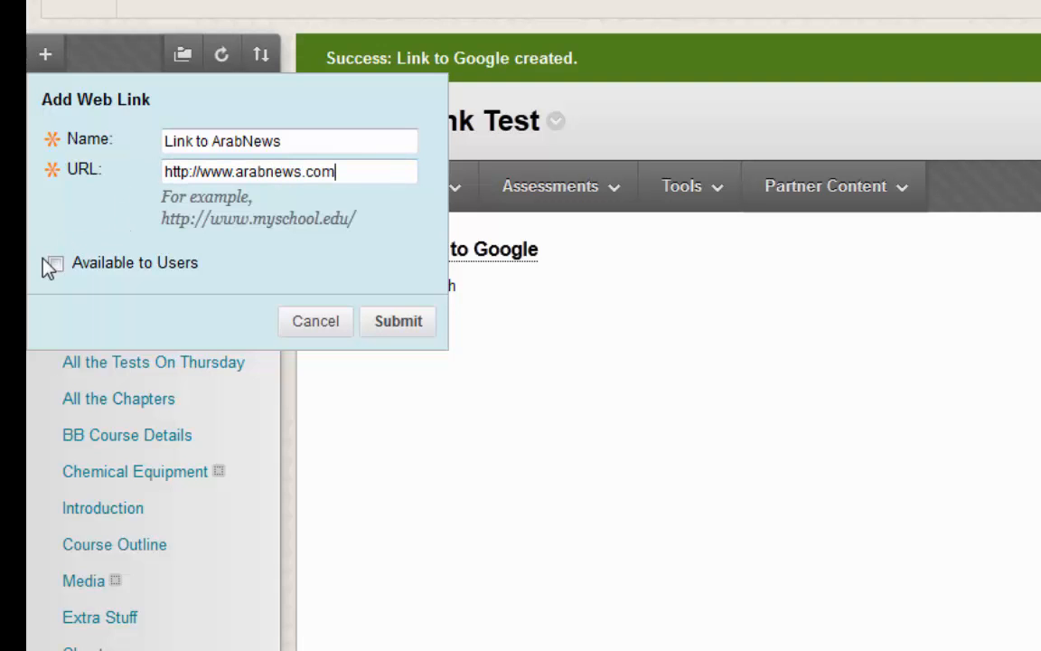
pyautogui.click(397, 322)
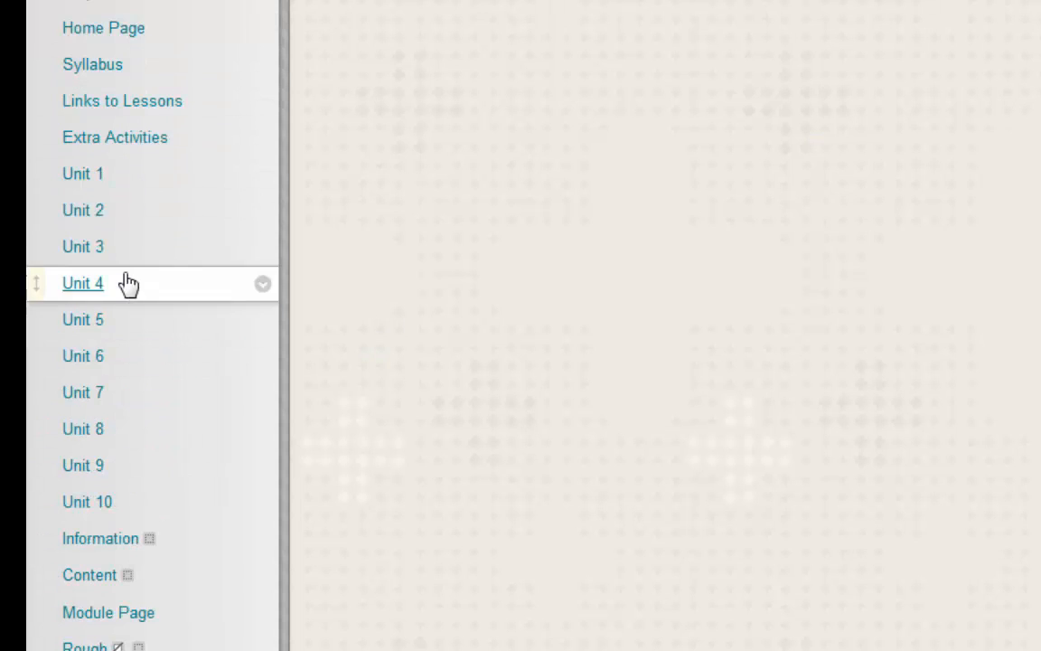
# Open the new Link to ArabNews menu item to verify it loads in a new tab
pyautogui.scroll(-3)
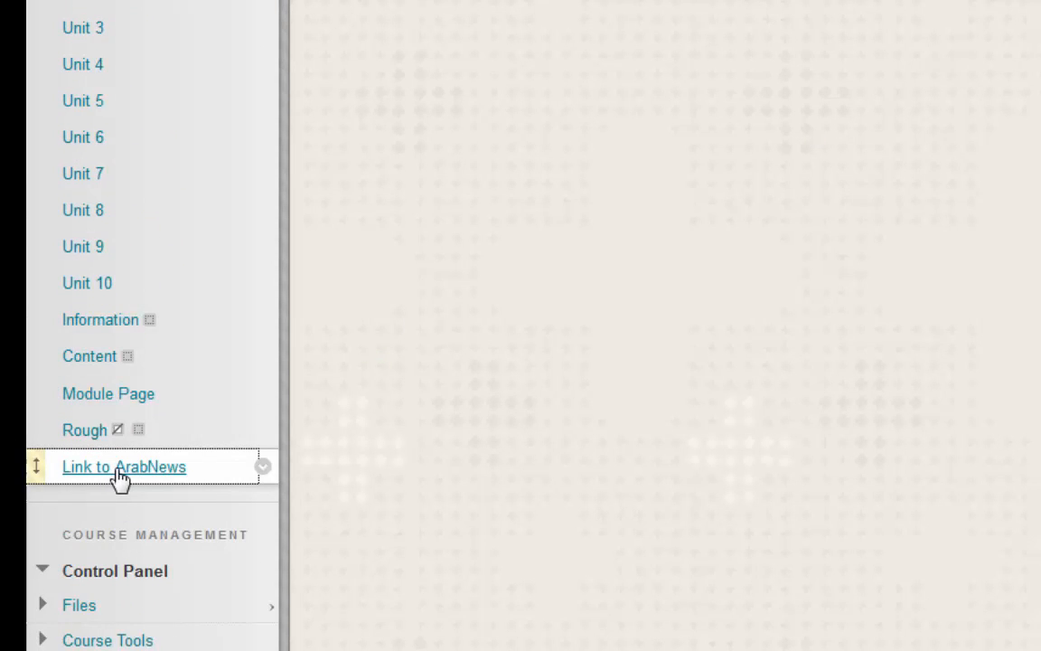
pyautogui.click(123, 466)
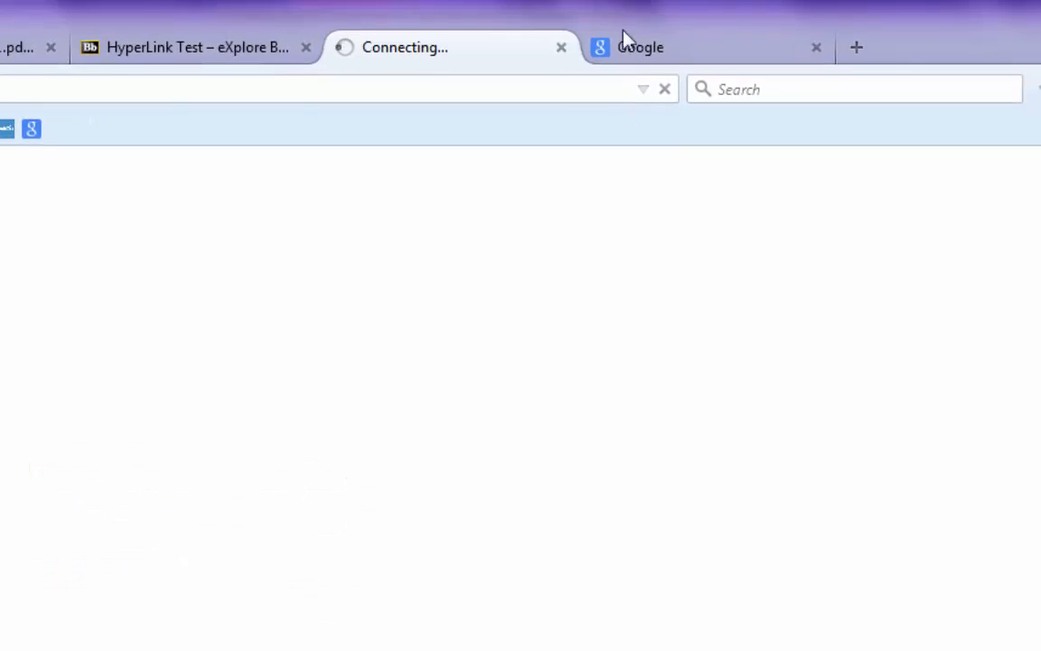